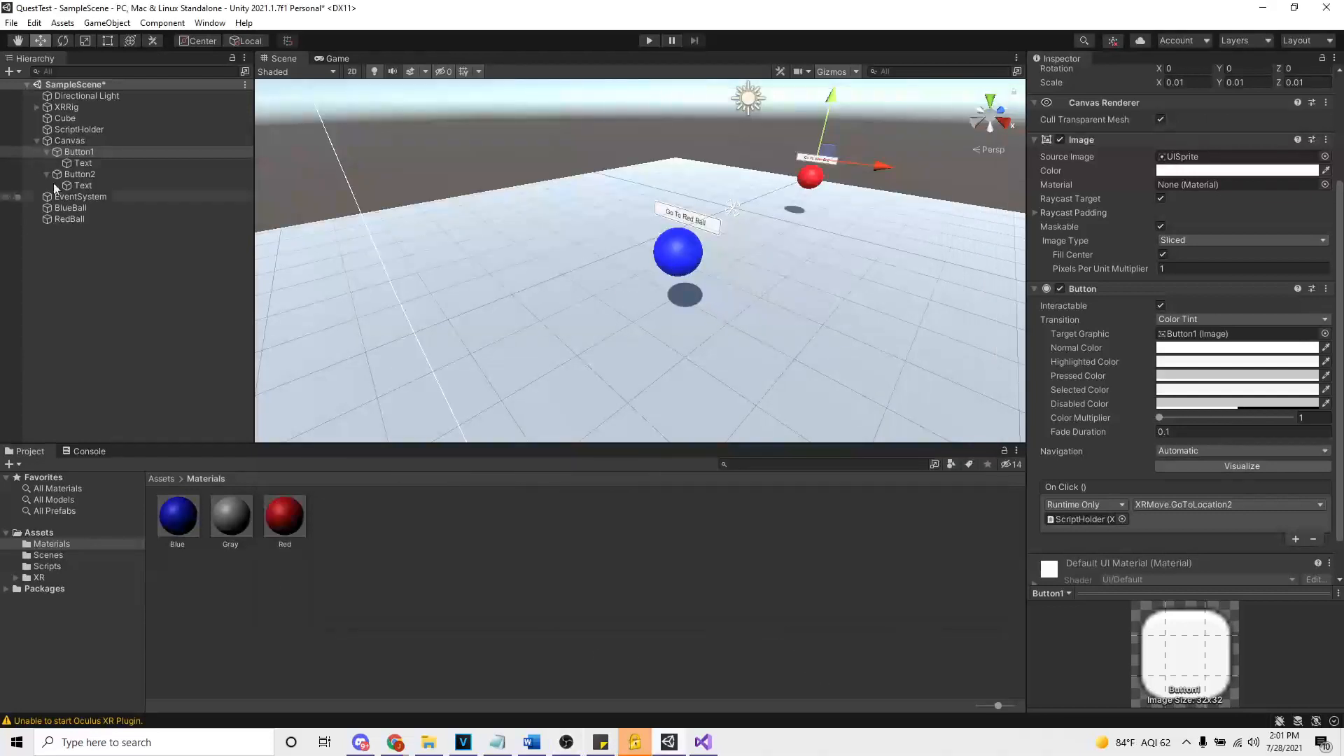
# - Enter Play mode so the VR scene with the blue ball, red ball and buttons starts running
pyautogui.click(65, 106)
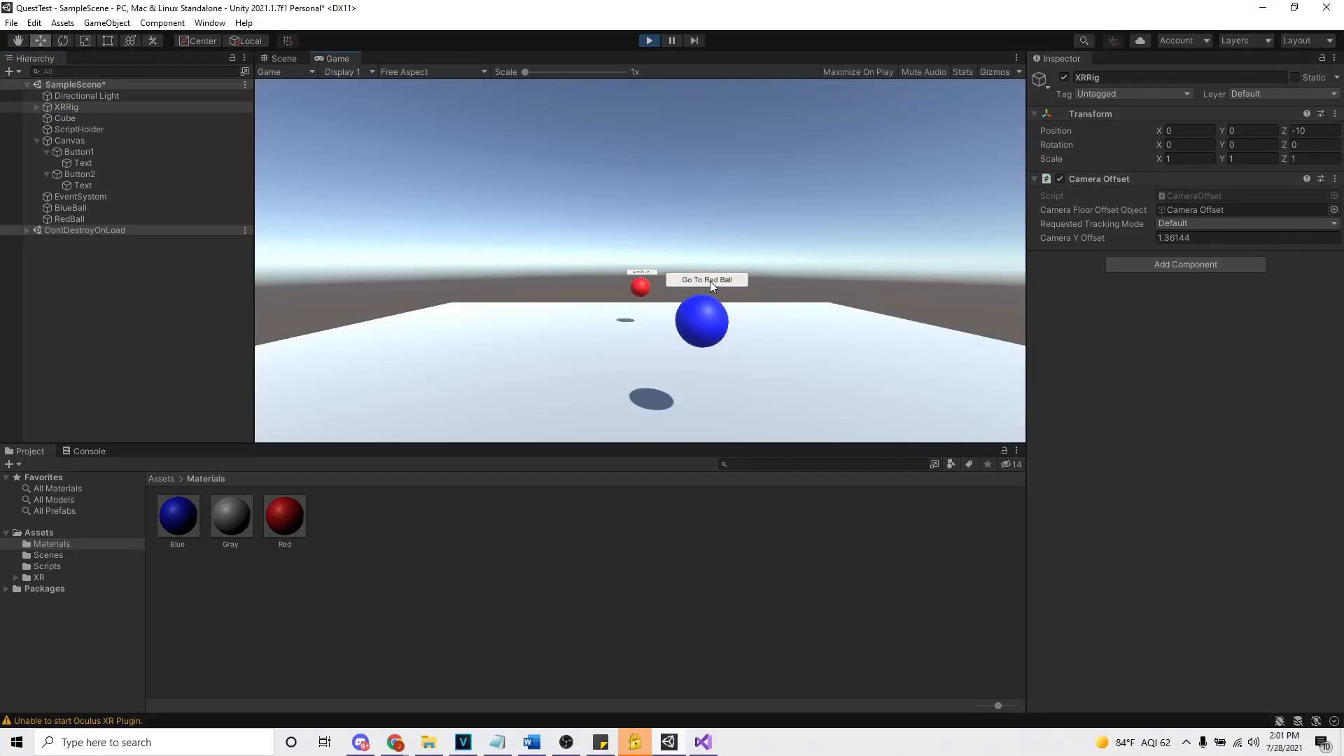
# - Move the XR Rig to the red ball and back to the blue ball using the two world-space buttons, checking its position in the Scene view
pyautogui.click(705, 280)
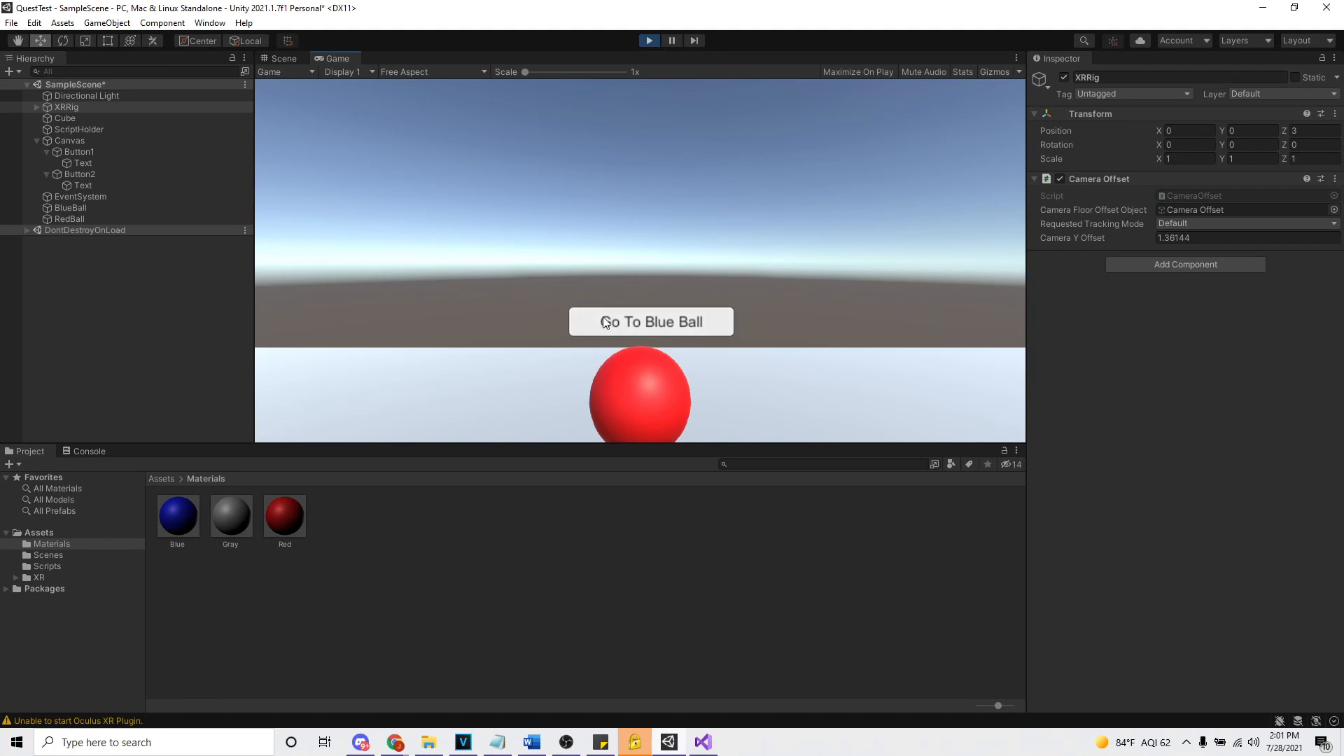
pyautogui.click(651, 322)
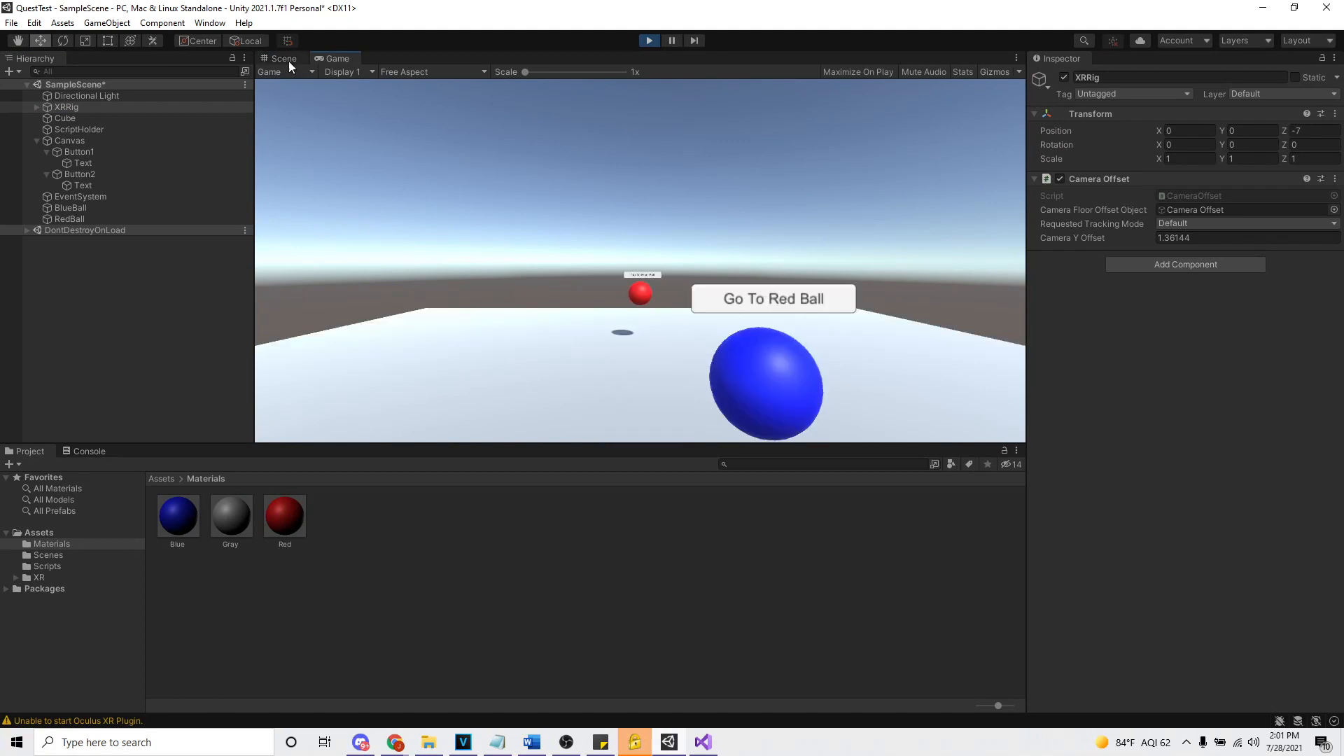
pyautogui.click(285, 58)
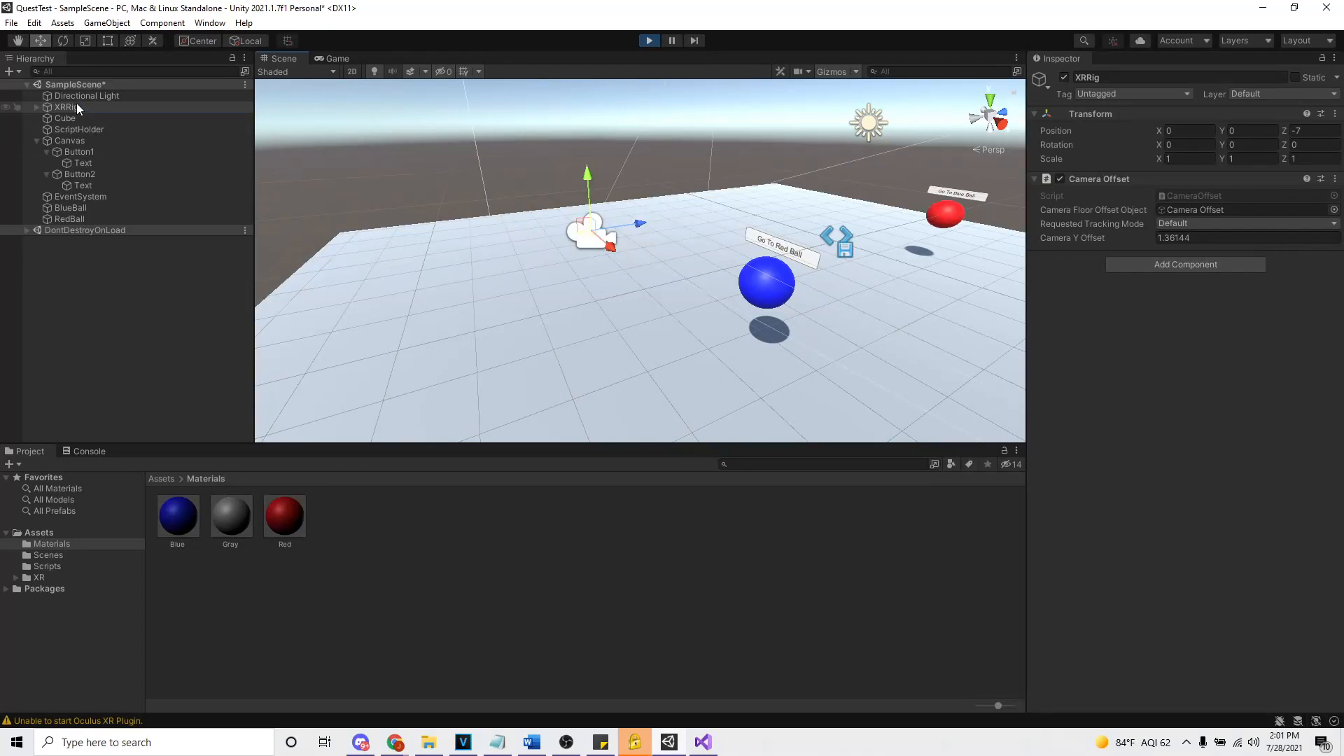
pyautogui.click(66, 106)
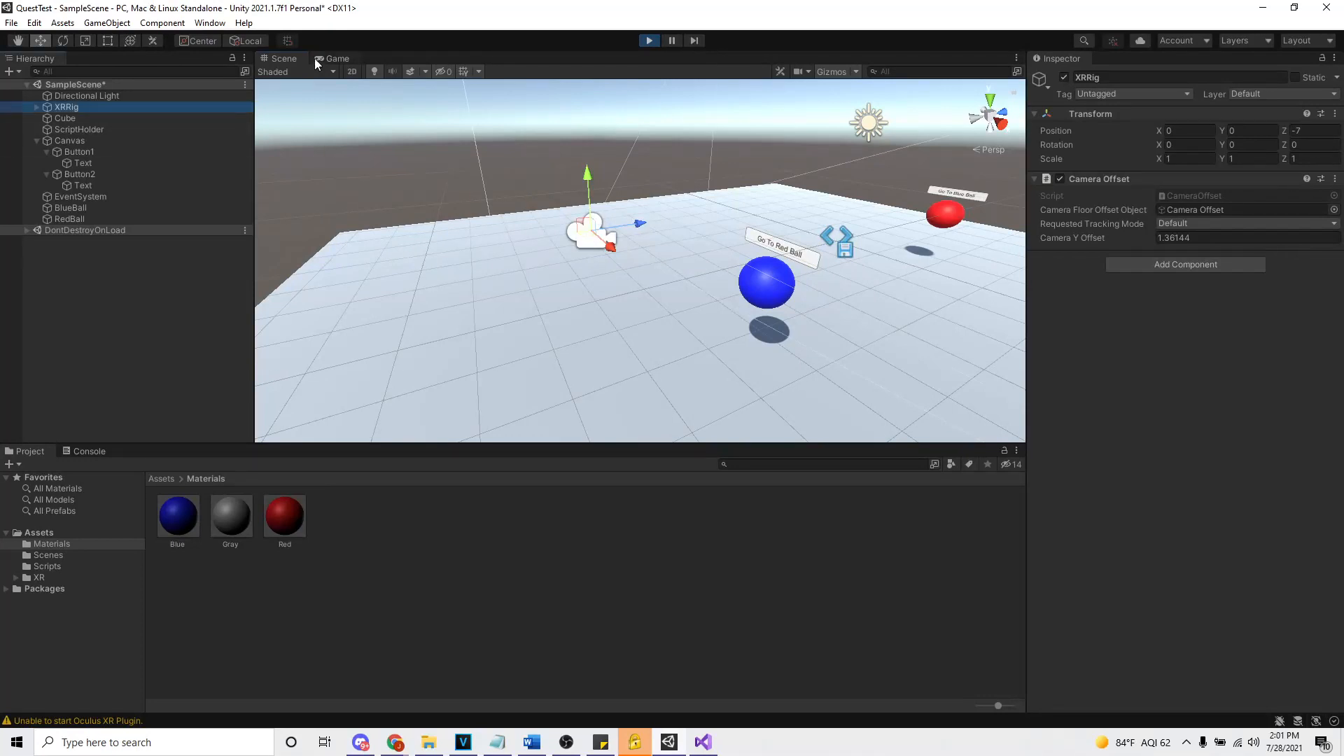
pyautogui.click(337, 58)
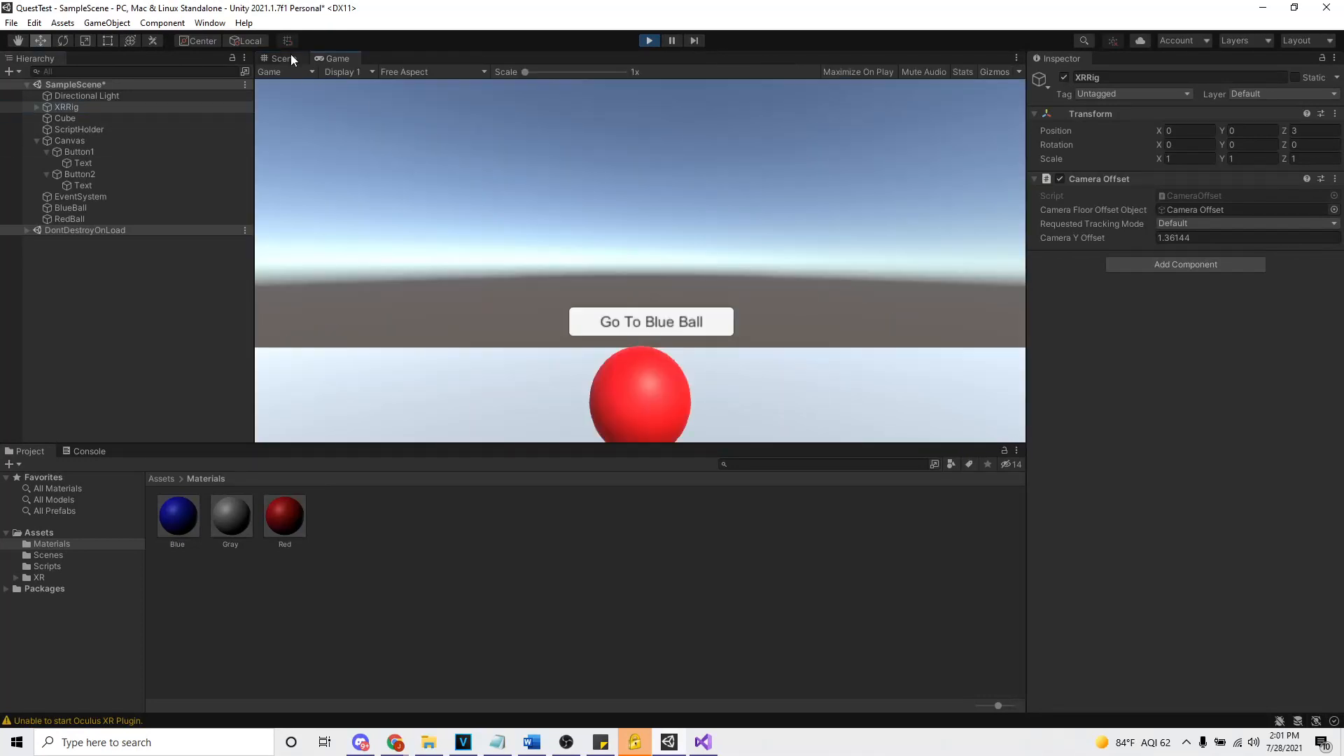
pyautogui.click(282, 59)
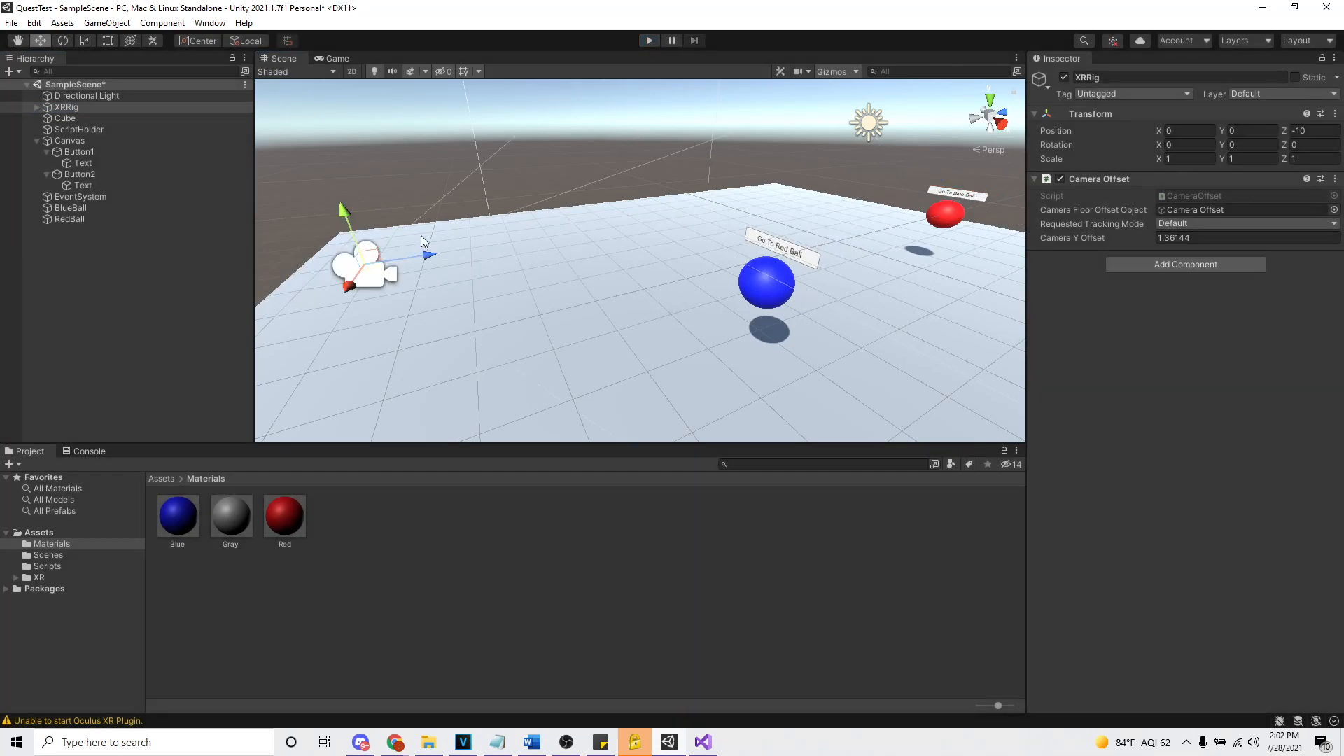
# - Locate the XRMove script in Assets/Scripts and load it in the code editor
pyautogui.click(48, 566)
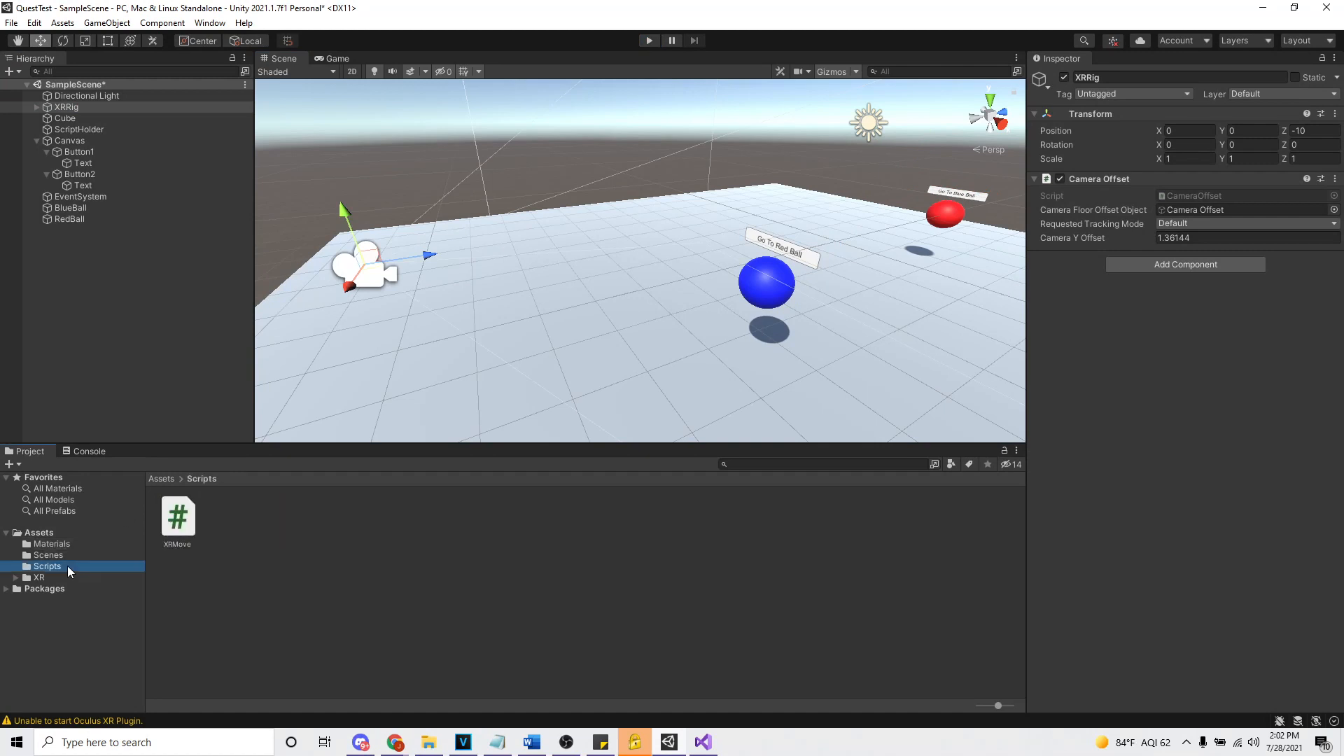
pyautogui.click(178, 516)
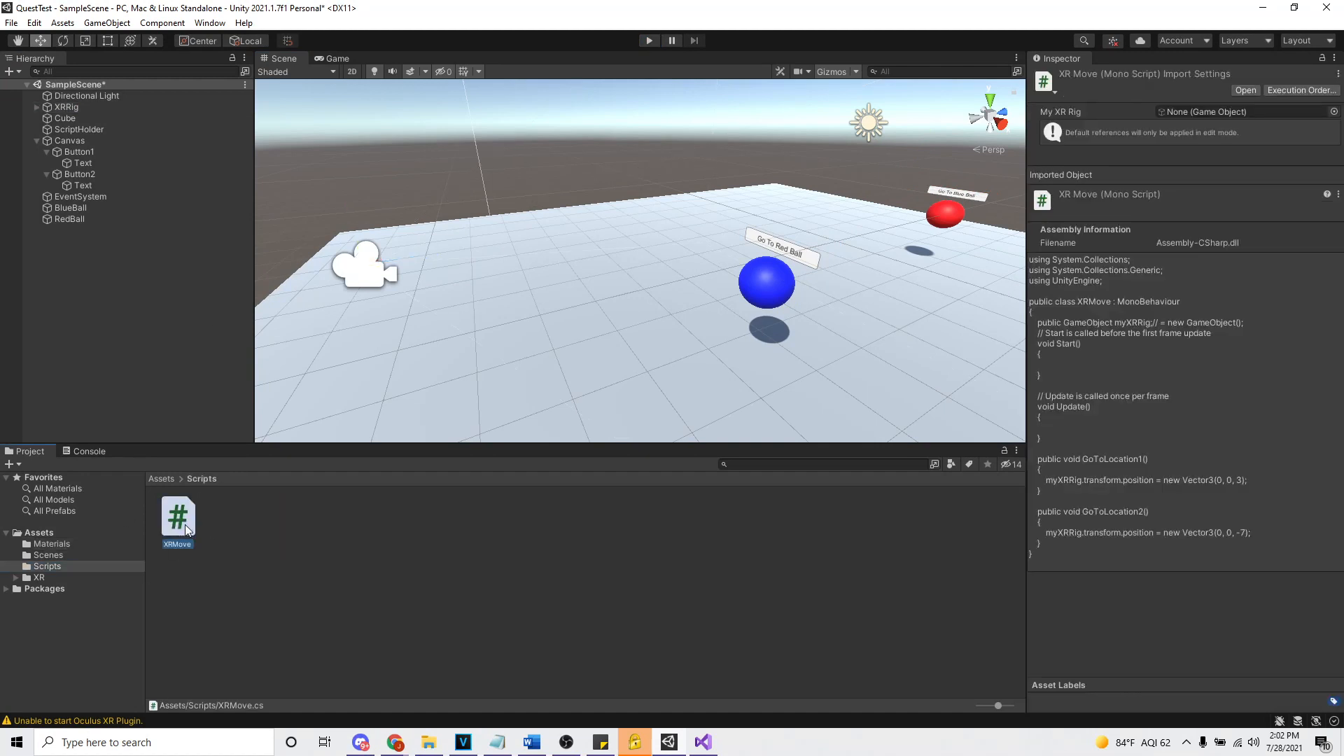
pyautogui.moveTo(213, 526)
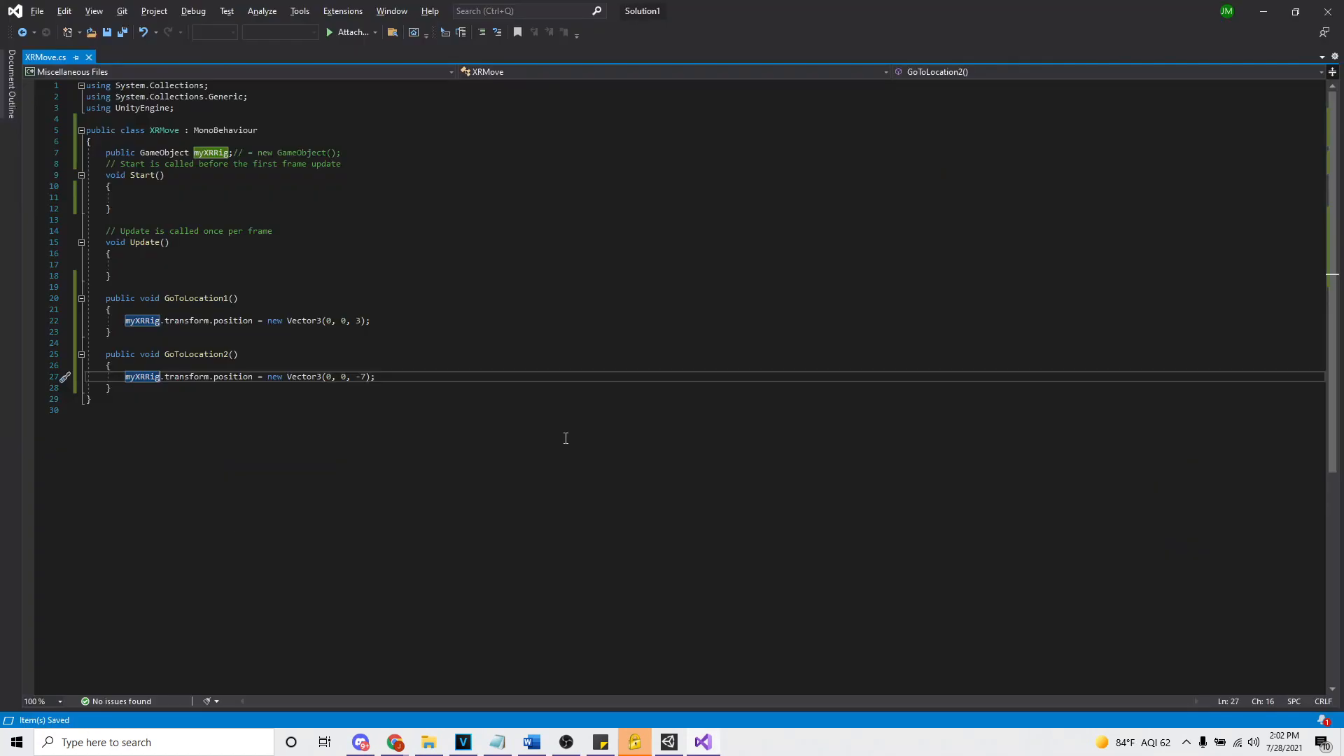
# - Insert a blank line below the myXRRig field and highlight the GoToLocation1 rig-moving statement
pyautogui.click(365, 152)
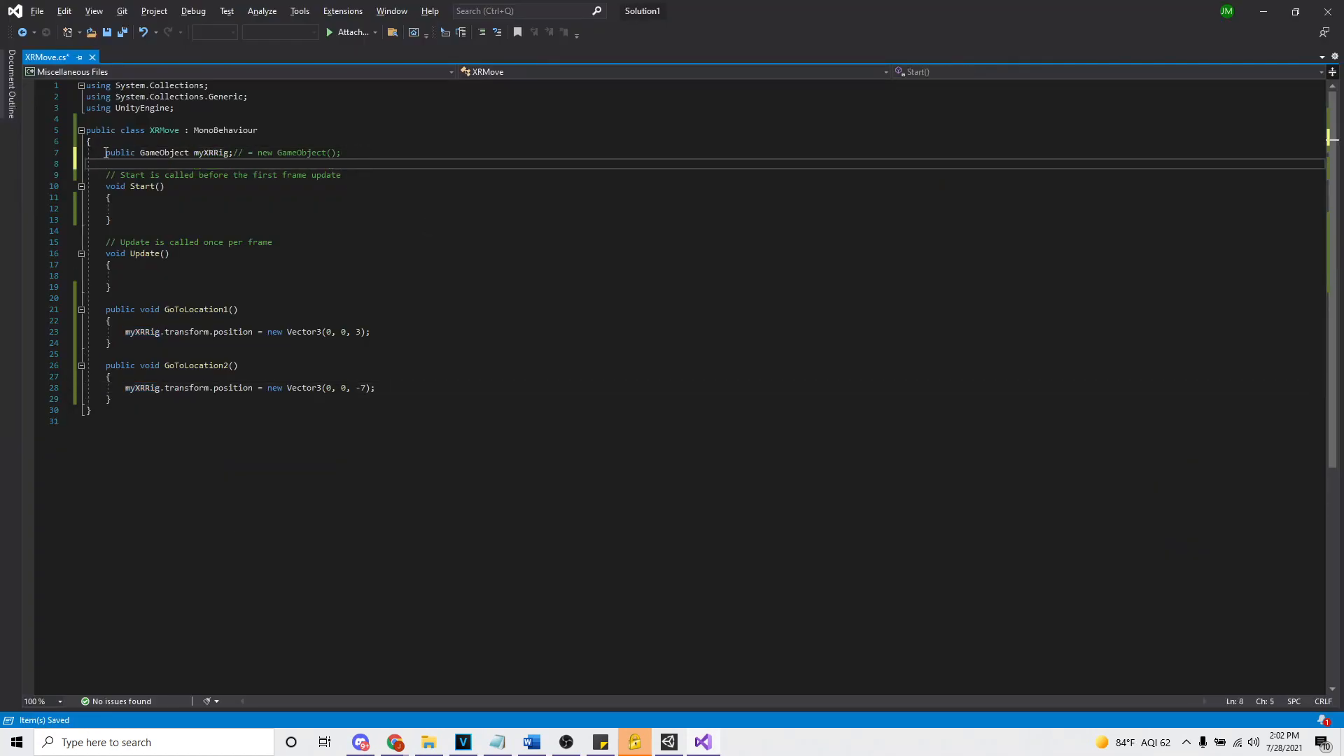
pyautogui.tripleClick(214, 152)
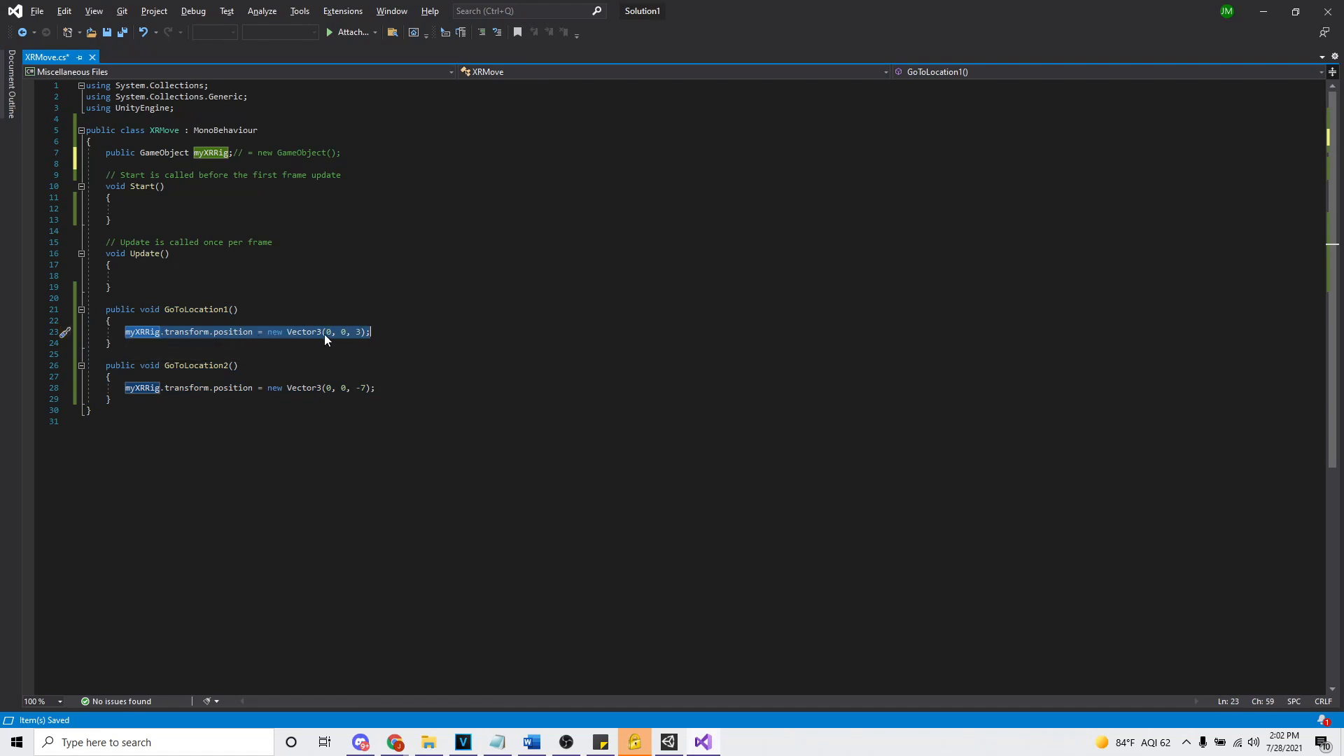
pyautogui.moveTo(343, 332)
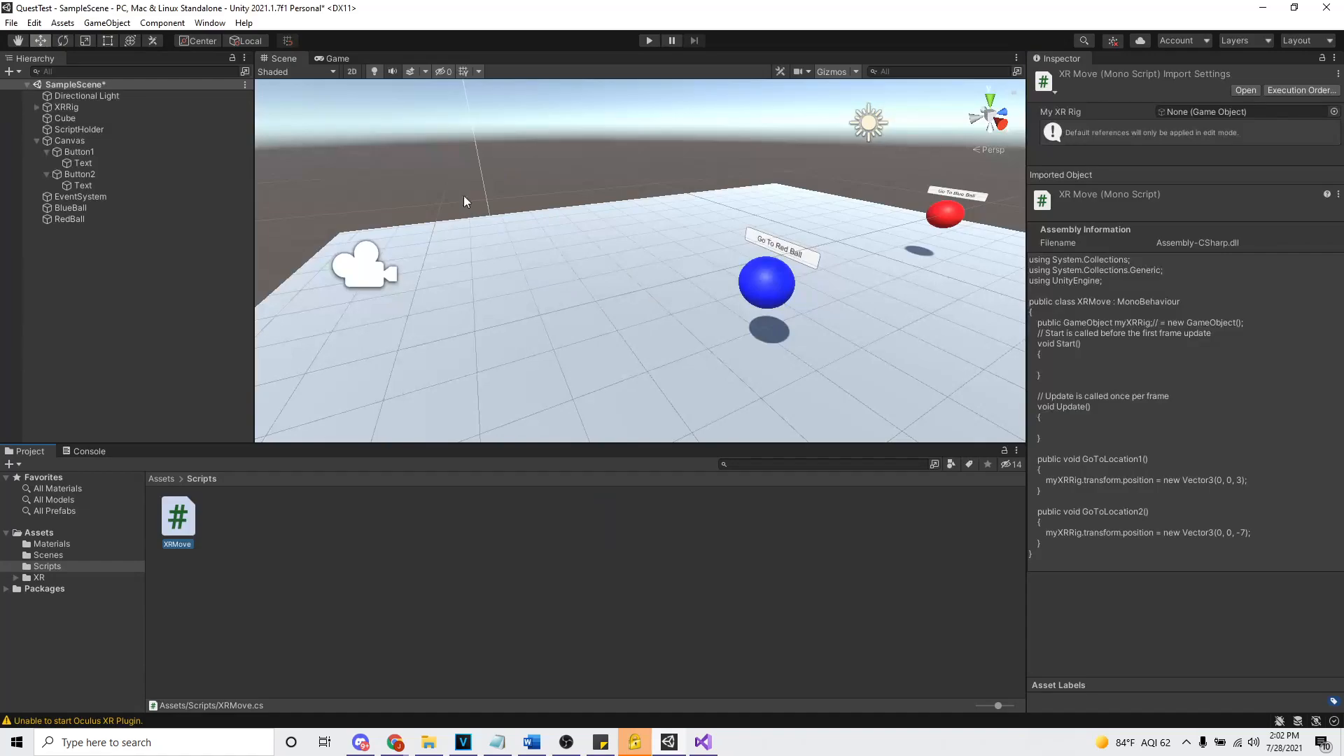
pyautogui.moveTo(869, 280)
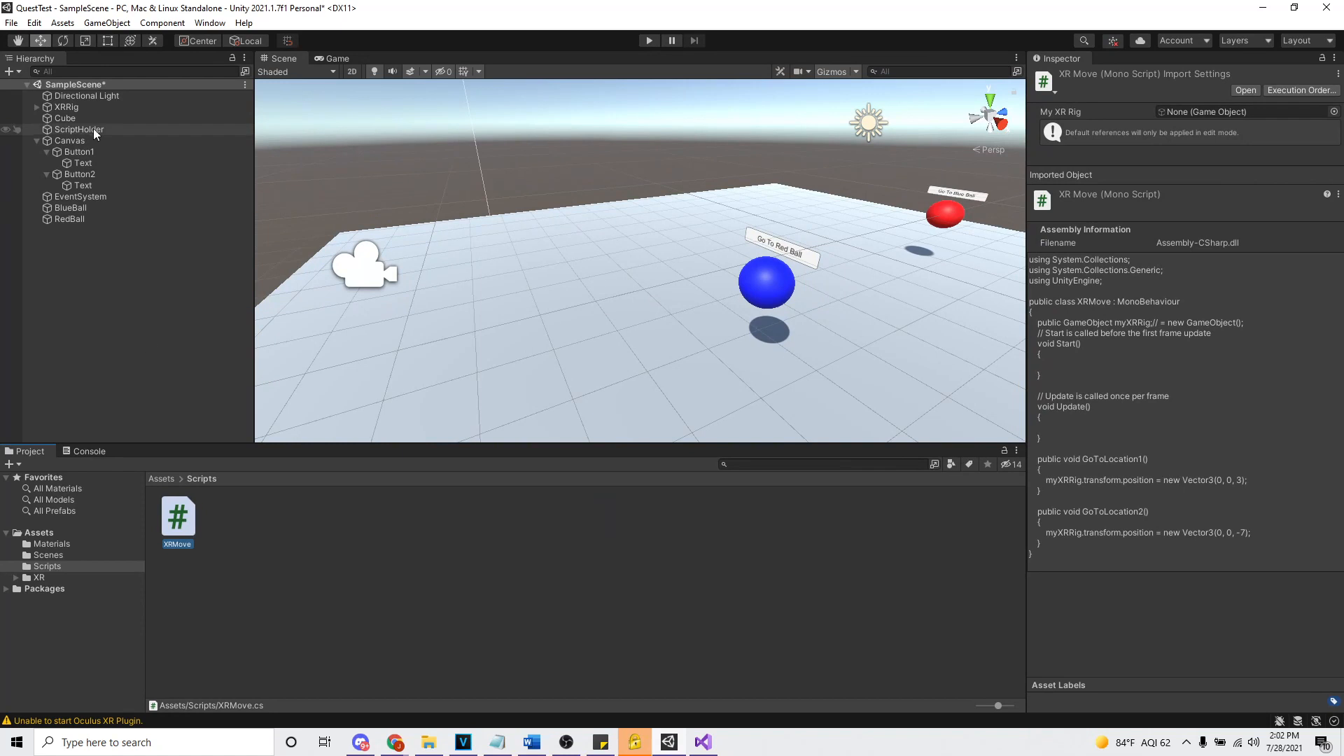
# - Select ScriptHolder to show its XR Move component with XRRig assigned as the rig reference
pyautogui.click(79, 129)
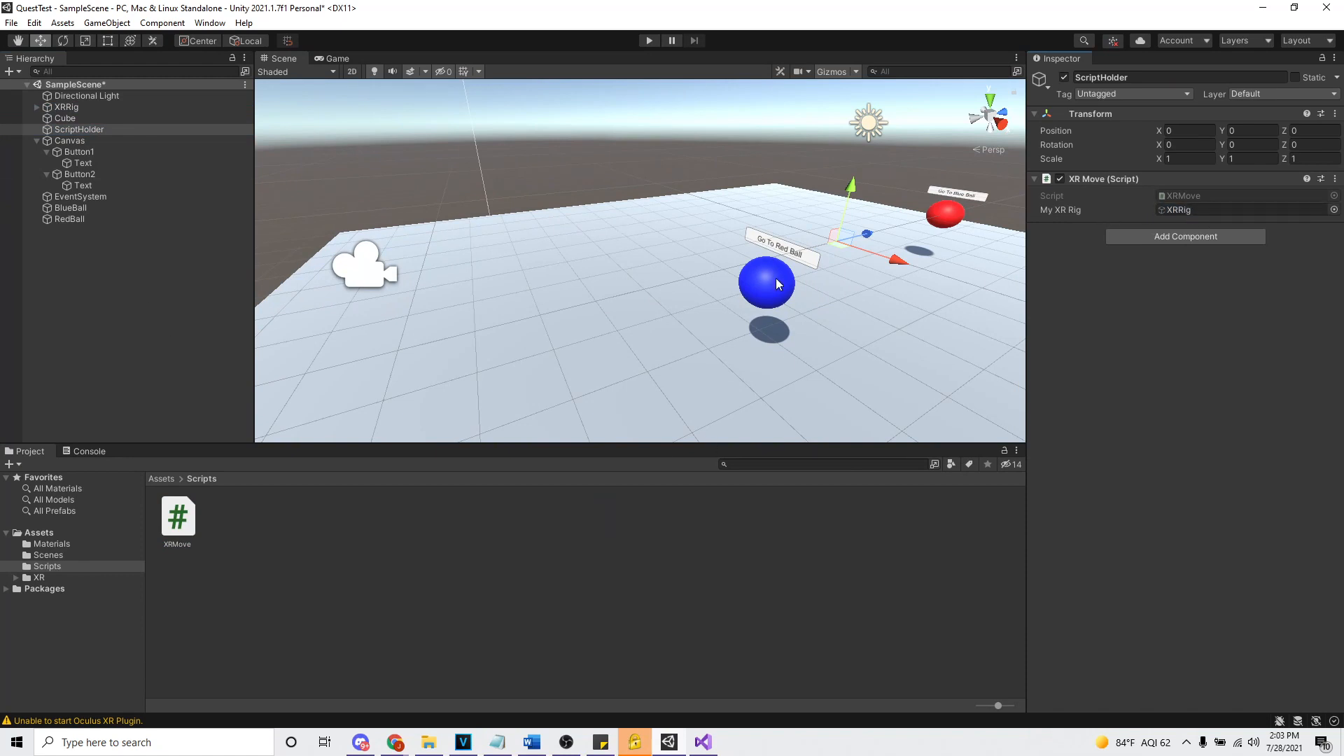
# - Select Canvas then Button1 and confirm its On Click event calls ScriptHolder's XRMove.GoToLocation2
pyautogui.click(69, 140)
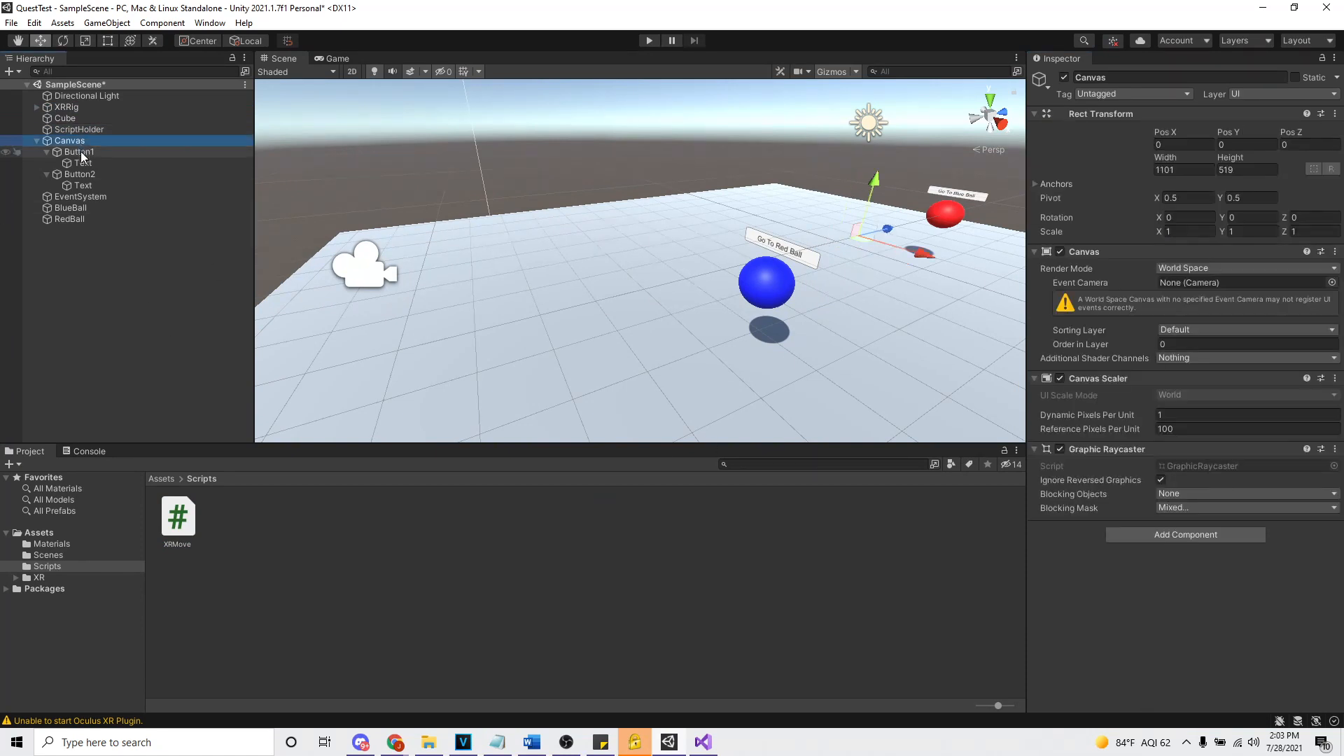
pyautogui.click(78, 151)
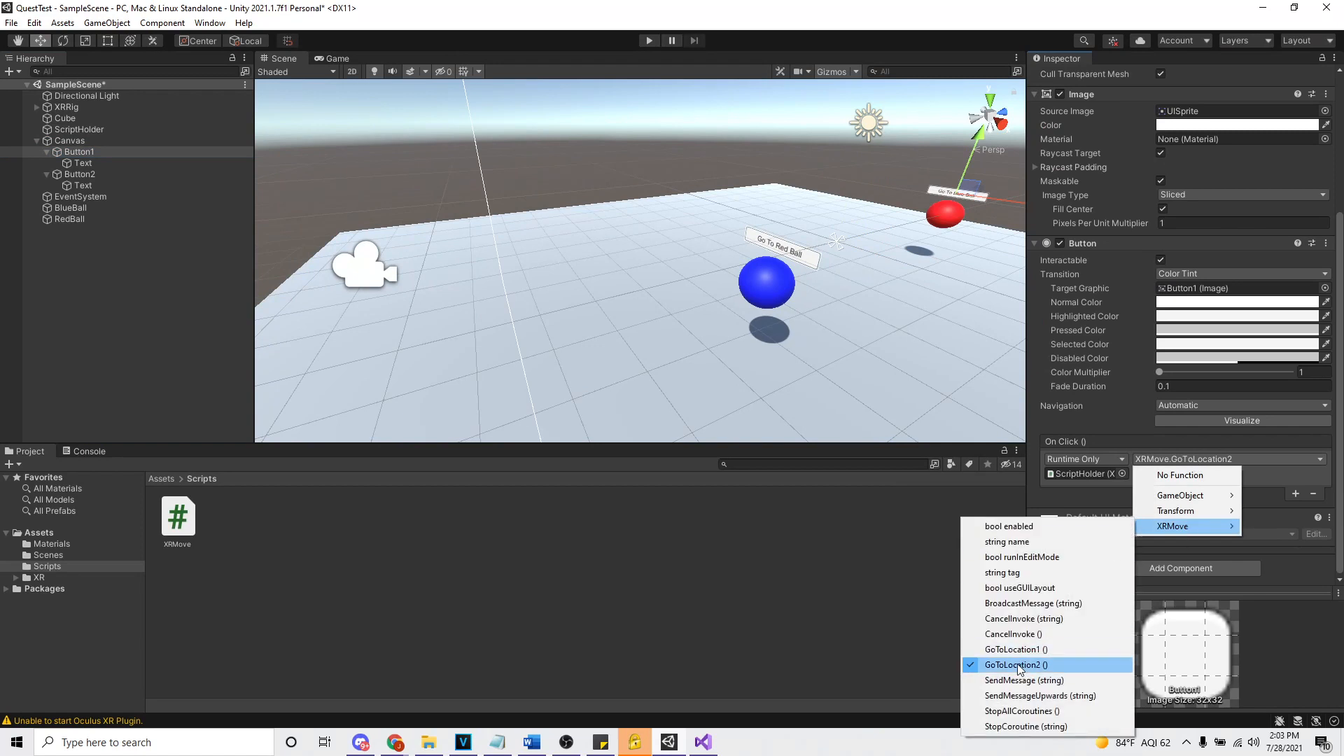
pyautogui.click(1016, 665)
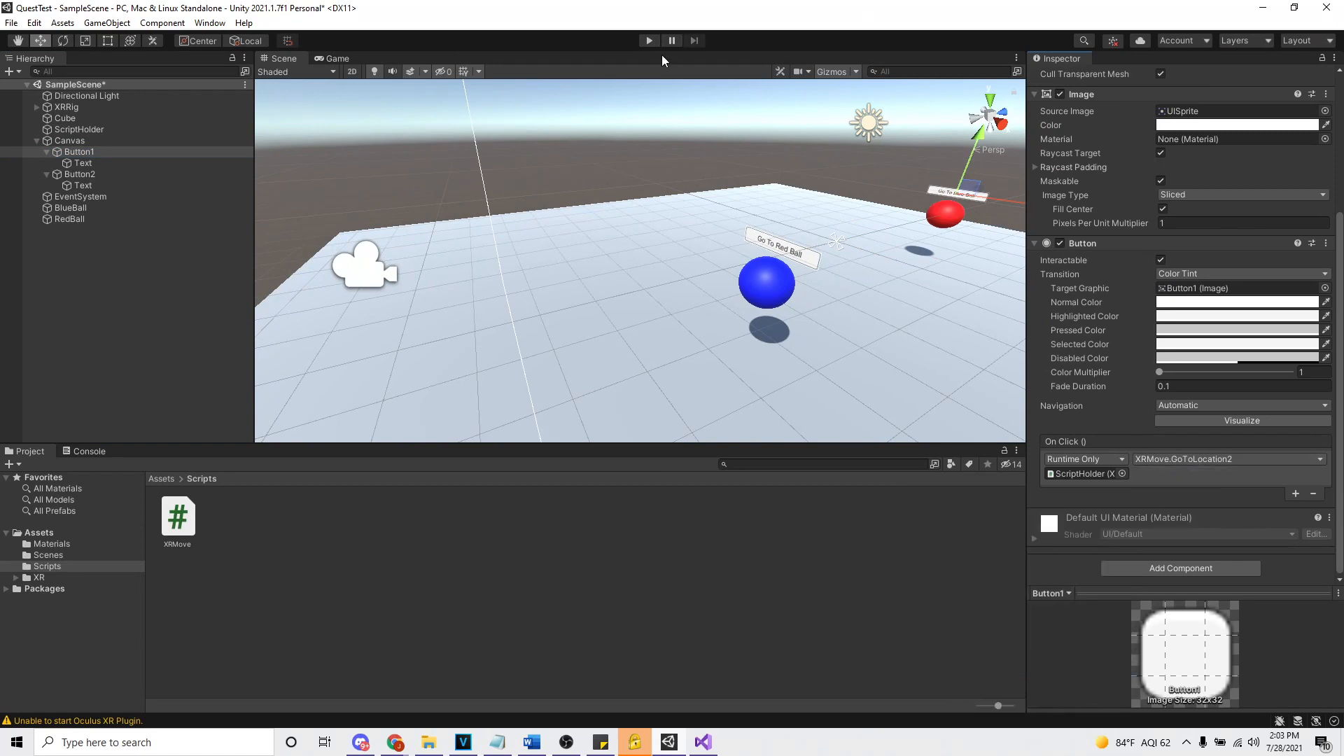